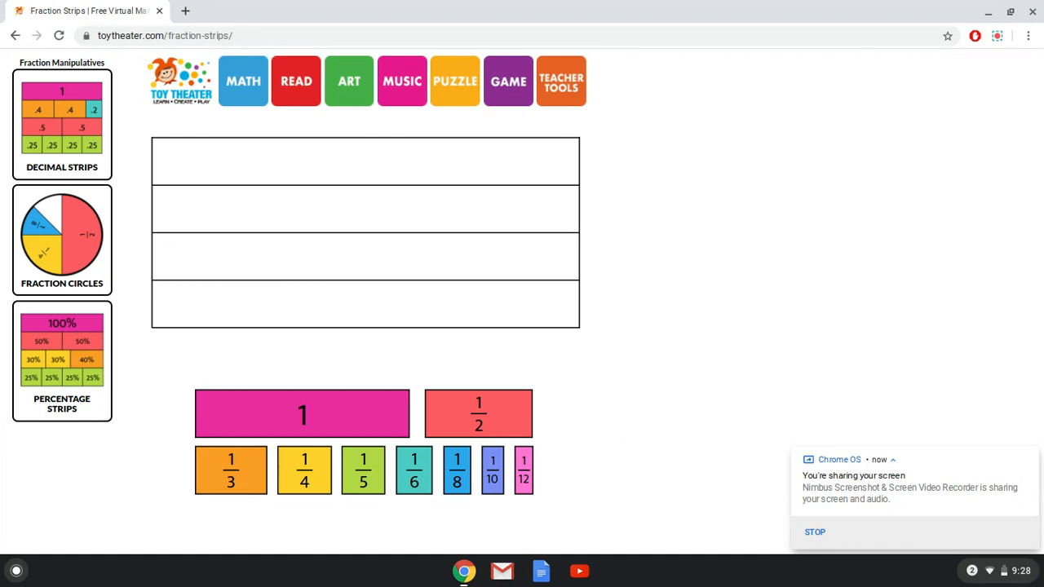
{"action": "mouse_move", "coordinate": [196, 193]}
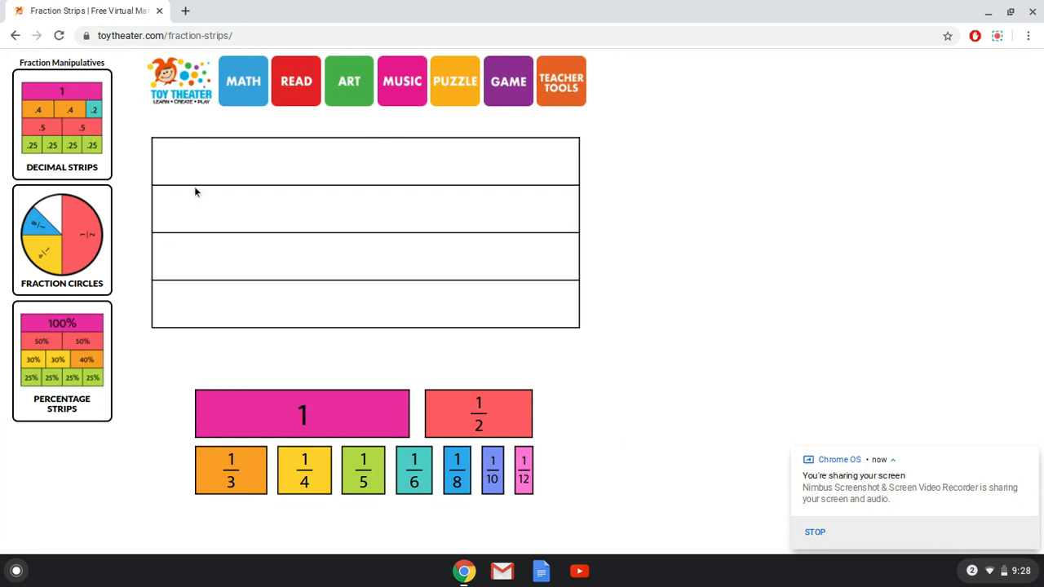
{"action": "mouse_move", "coordinate": [350, 421]}
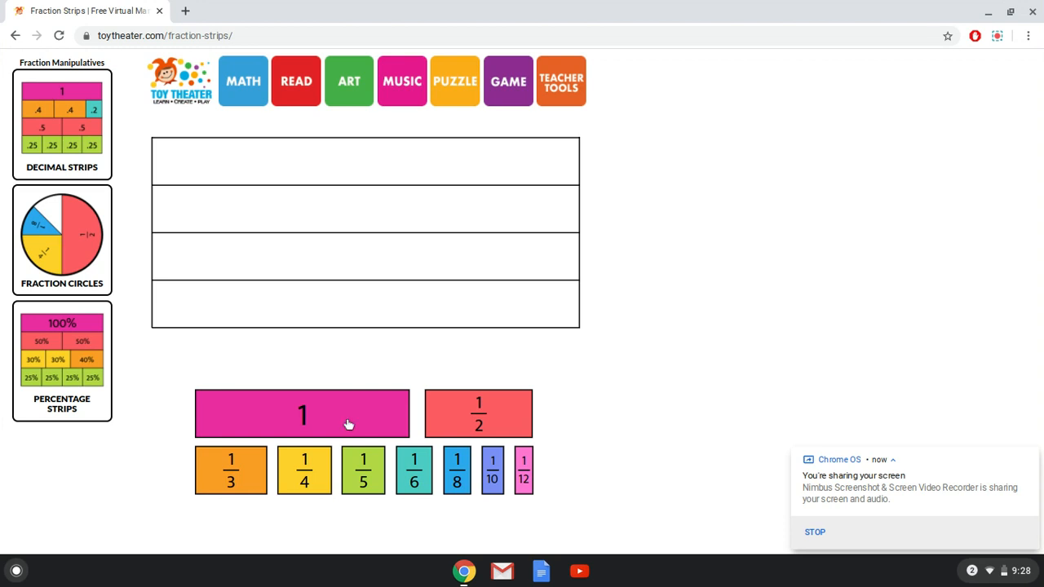
Place a 1/2 and a 1/3 strip, return the 1/2 to the tray, and move the 1/3 into the bottom row
{"action": "left_click_drag", "start_coordinate": [303, 414], "coordinate": [262, 304]}
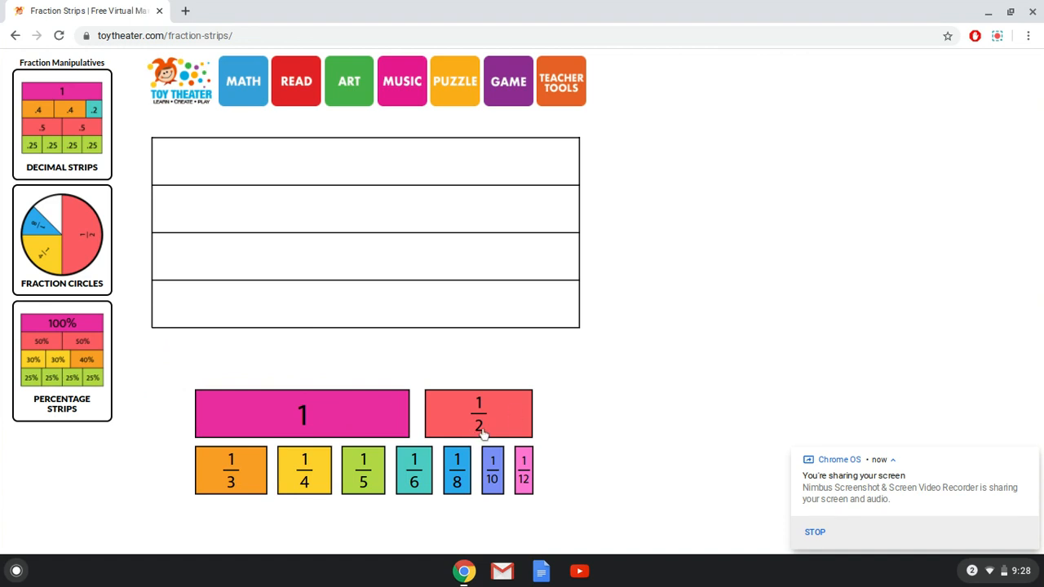
{"action": "left_click_drag", "start_coordinate": [480, 414], "coordinate": [210, 304]}
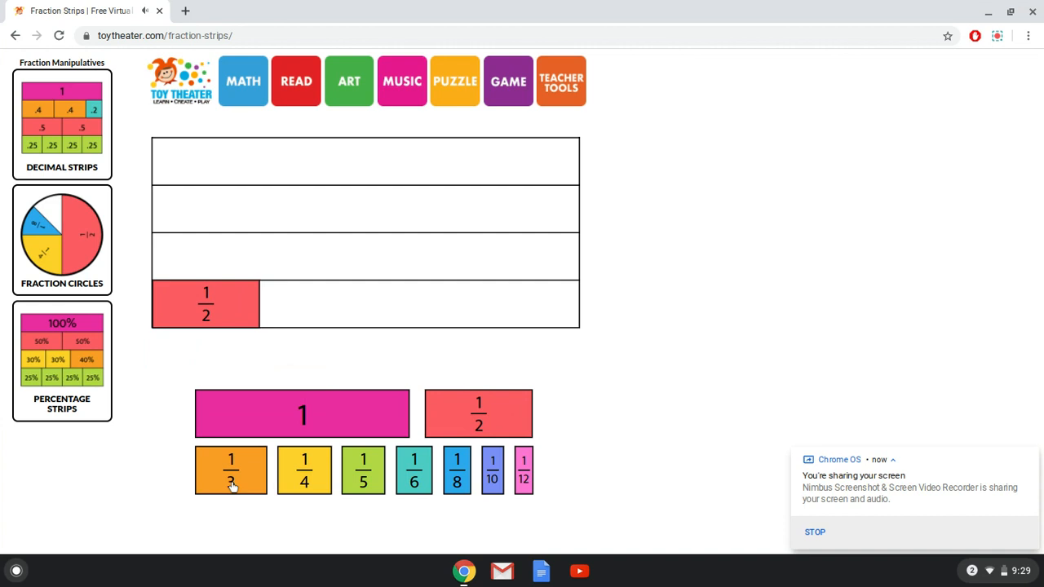
{"action": "left_click_drag", "start_coordinate": [232, 470], "coordinate": [194, 260]}
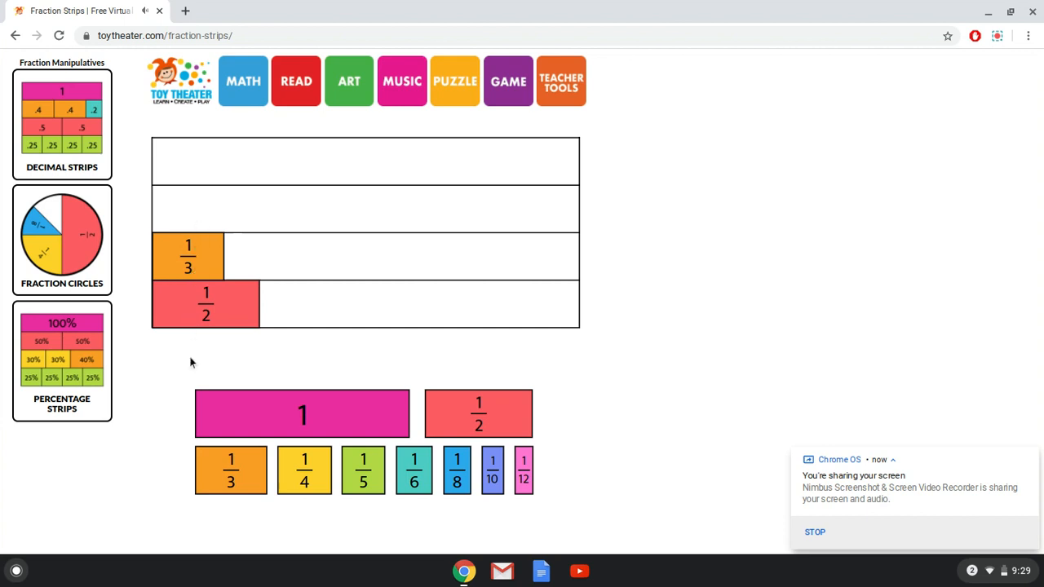
{"action": "mouse_move", "coordinate": [218, 352]}
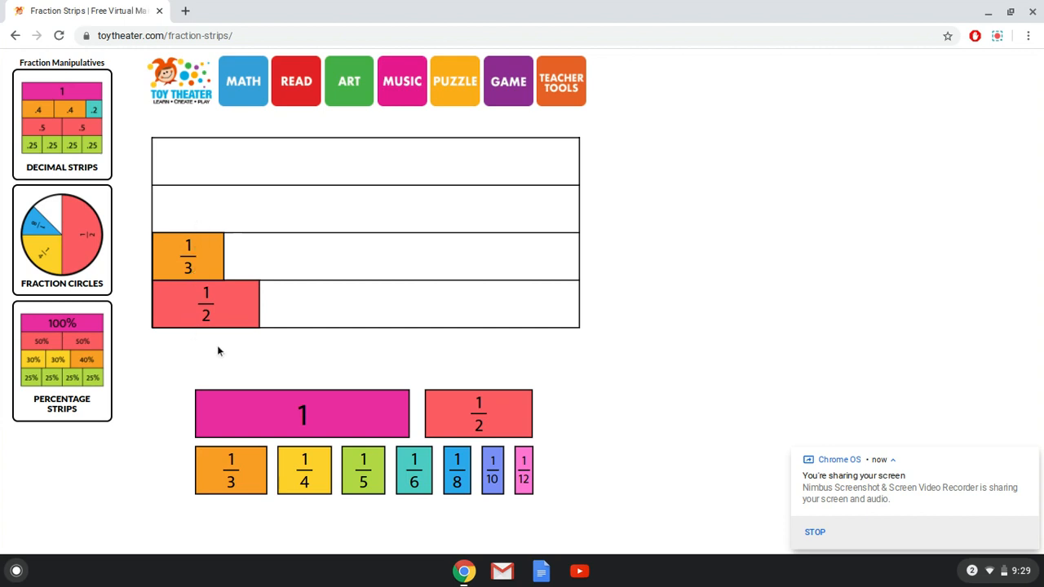
{"action": "left_click_drag", "start_coordinate": [206, 304], "coordinate": [378, 410]}
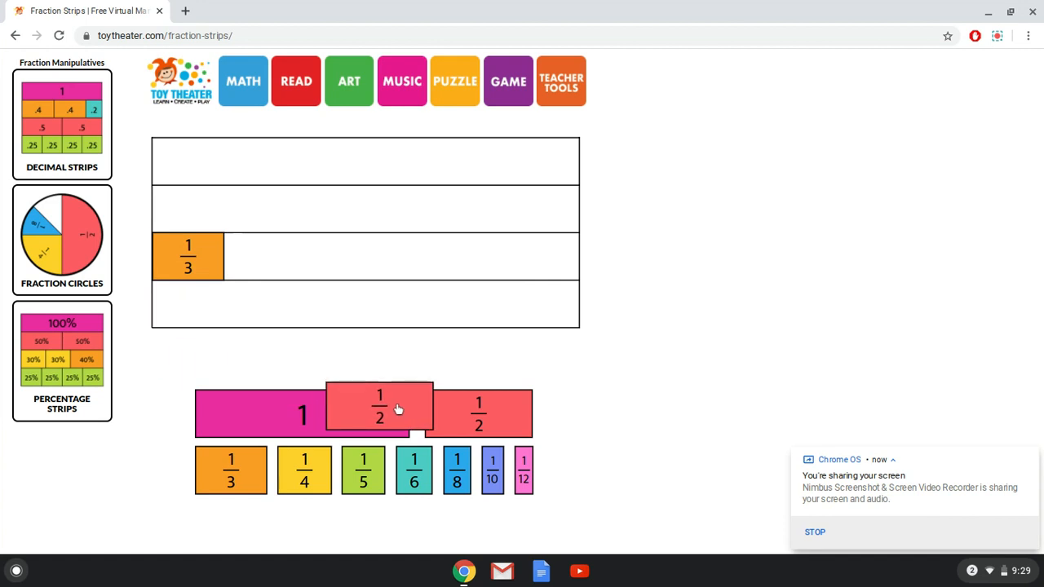
{"action": "left_click_drag", "start_coordinate": [378, 414], "coordinate": [203, 318]}
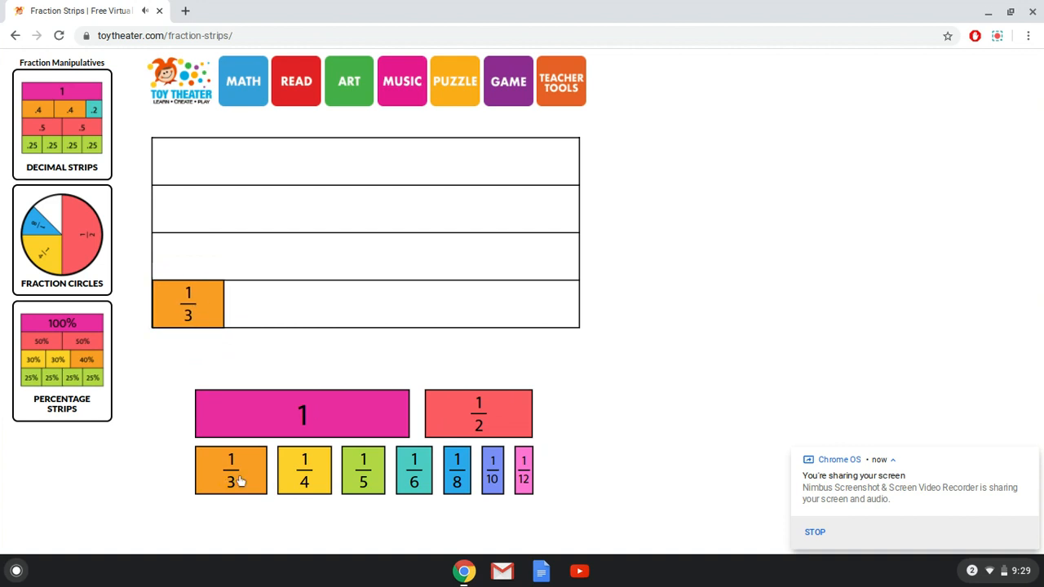
Add a second 1/3 strip to the bottom row and two 1/6 strips in the row above
{"action": "left_click", "coordinate": [230, 470]}
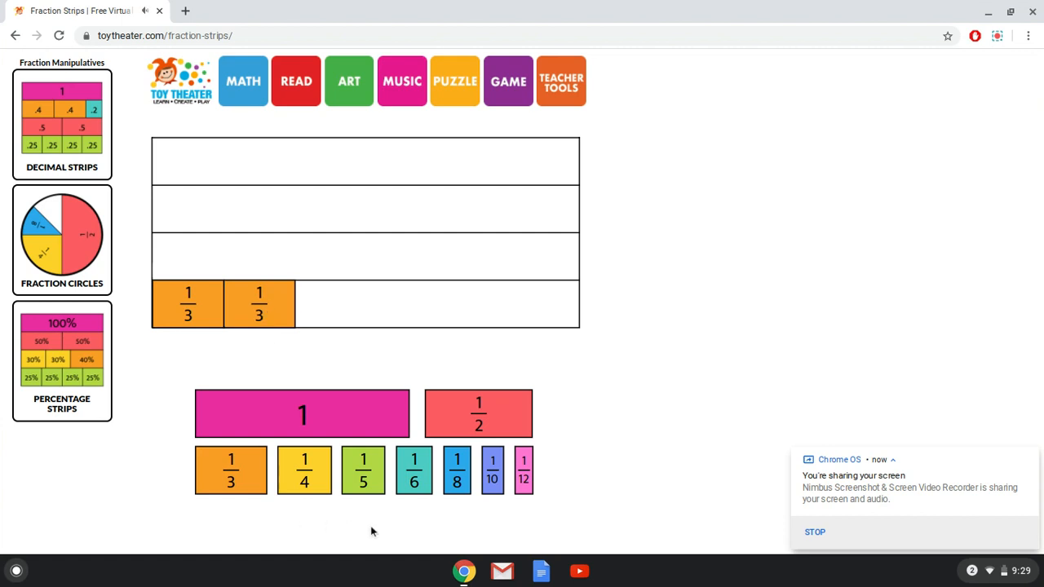
{"action": "left_click_drag", "start_coordinate": [415, 469], "coordinate": [170, 257]}
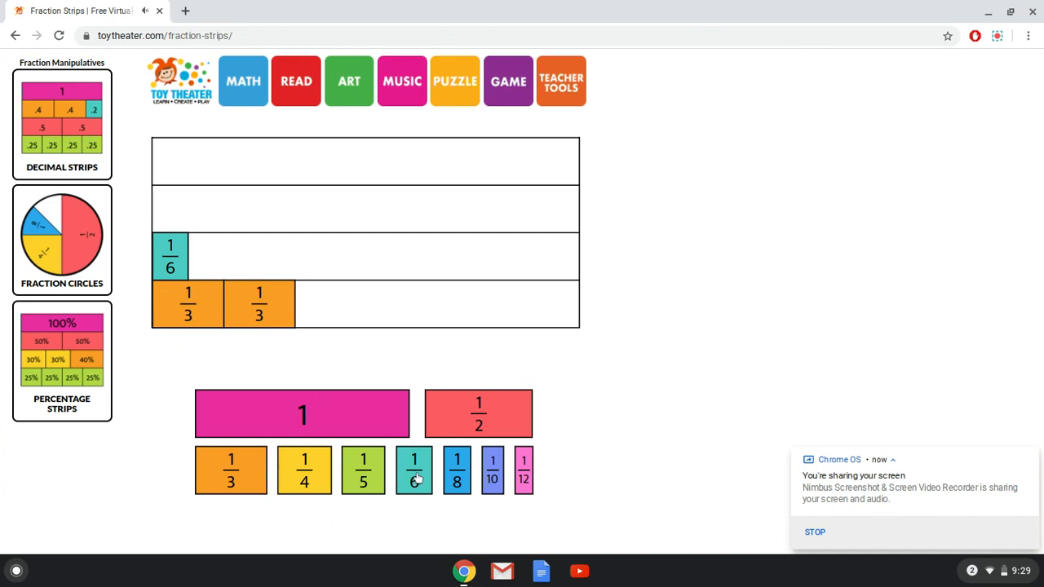
{"action": "left_click", "coordinate": [414, 469]}
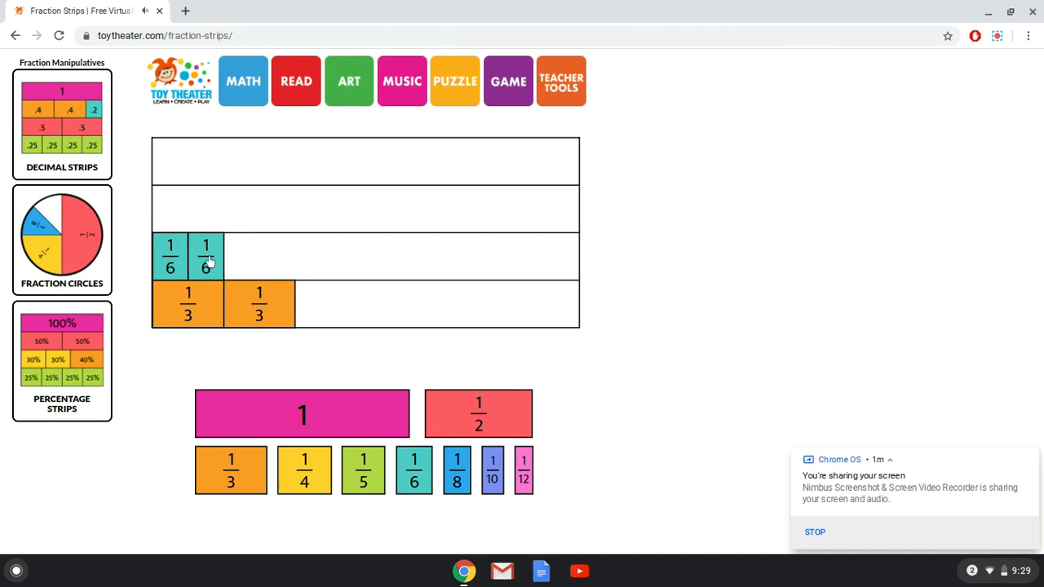
{"action": "mouse_move", "coordinate": [163, 411]}
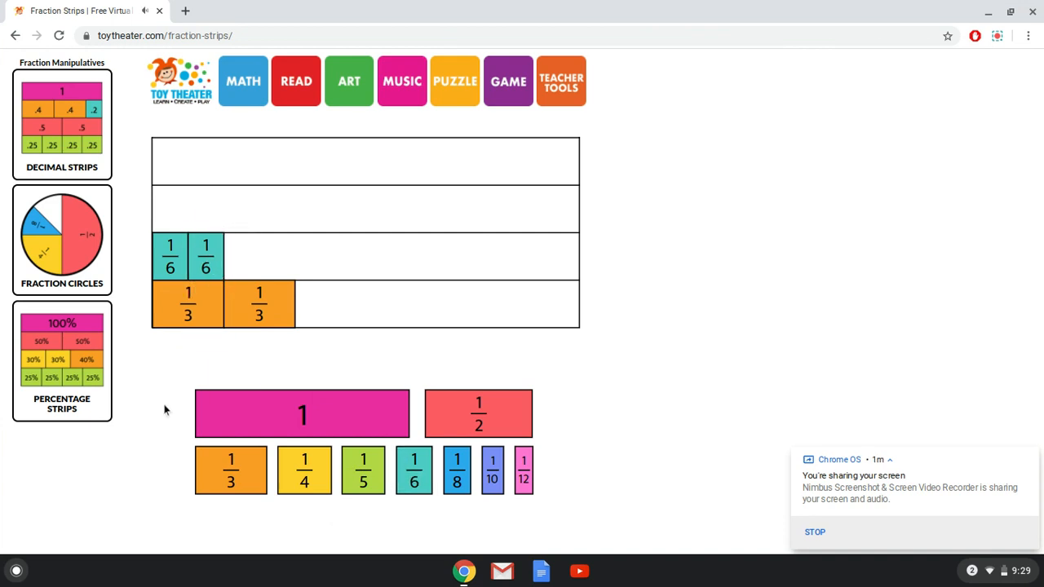
{"action": "mouse_move", "coordinate": [230, 269]}
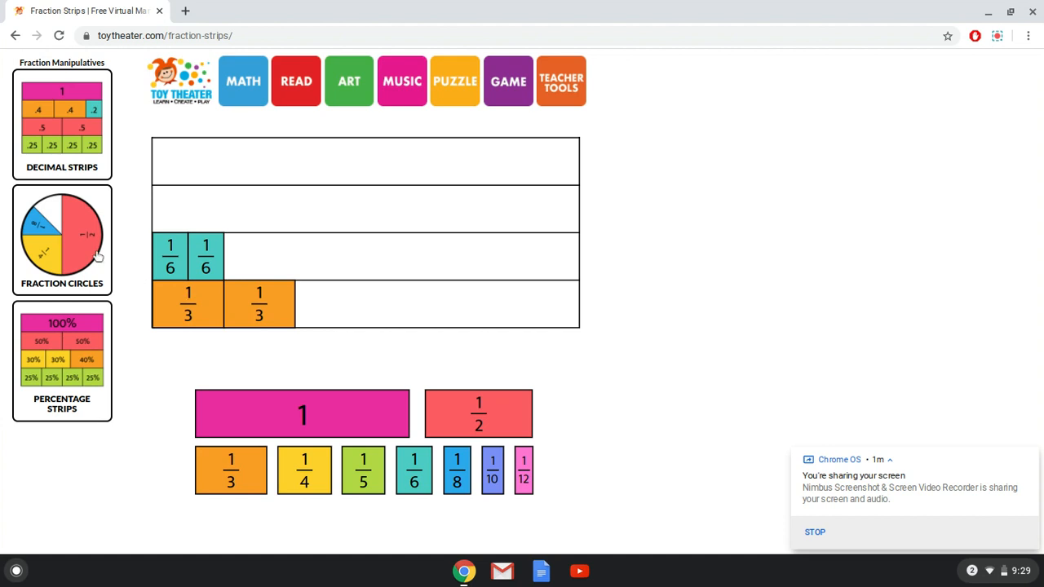
Switch to Fraction Circles and fill the empty circle with two 1/3 pieces and two 1/6 pieces
{"action": "left_click", "coordinate": [62, 238]}
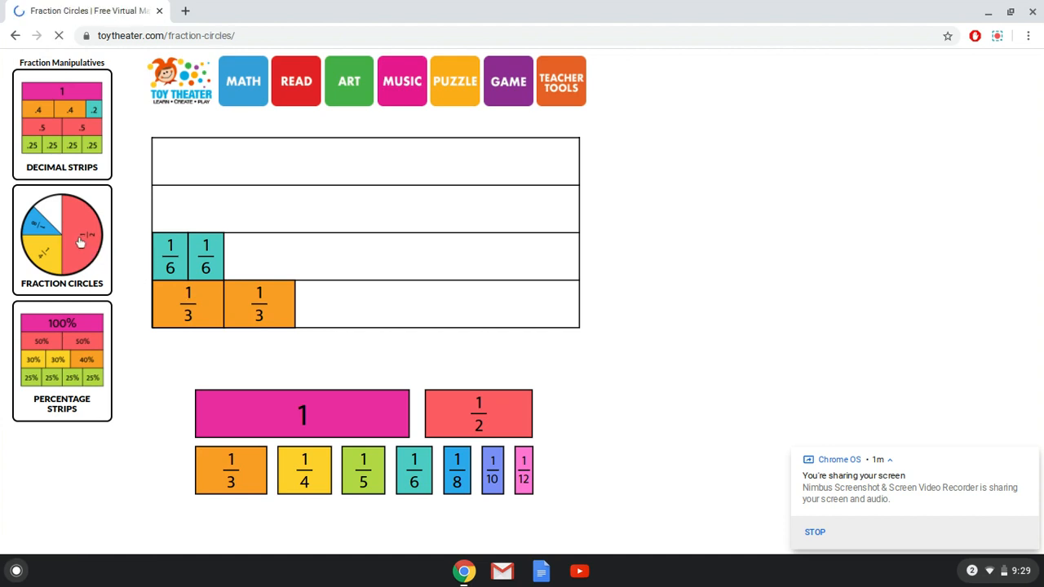
{"action": "left_click", "coordinate": [61, 238]}
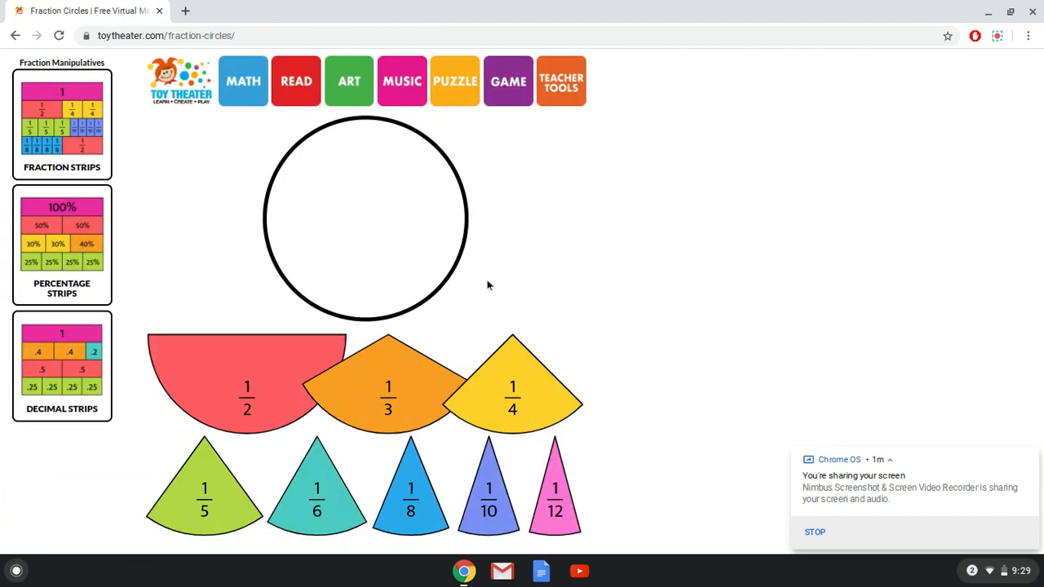
{"action": "mouse_move", "coordinate": [394, 401]}
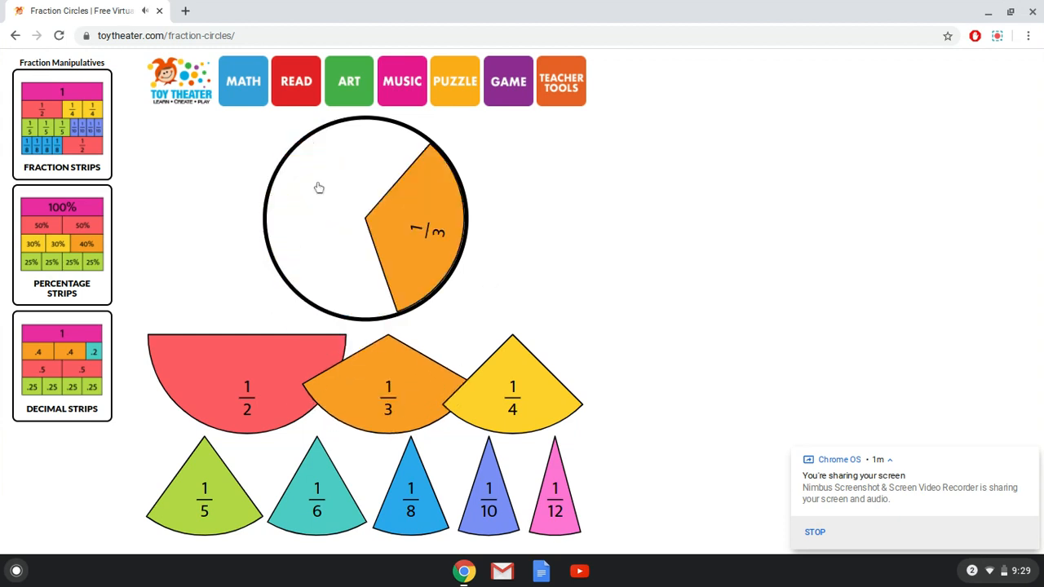
{"action": "left_click", "coordinate": [318, 188]}
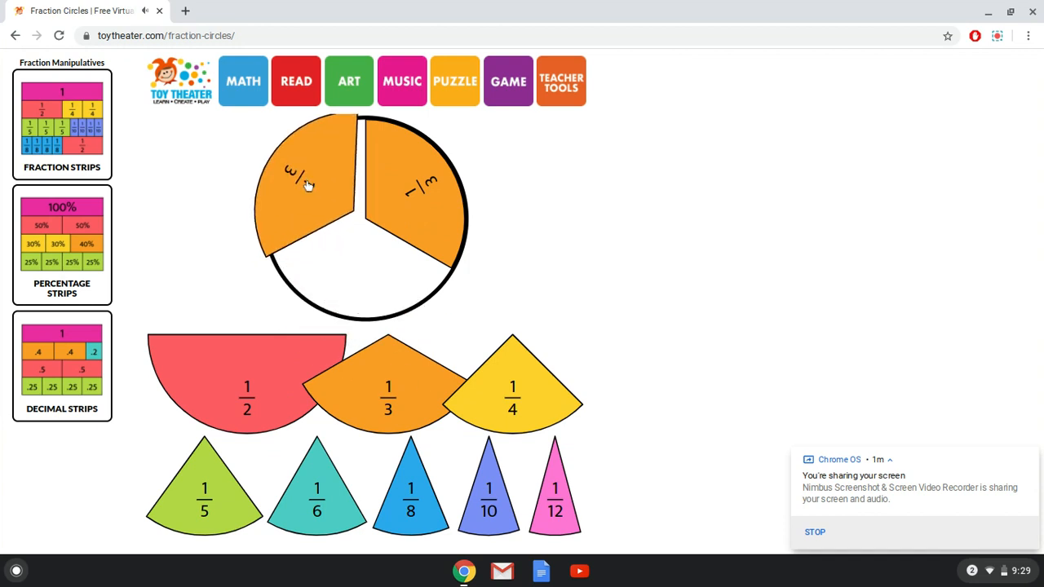
{"action": "left_click_drag", "start_coordinate": [306, 183], "coordinate": [274, 280]}
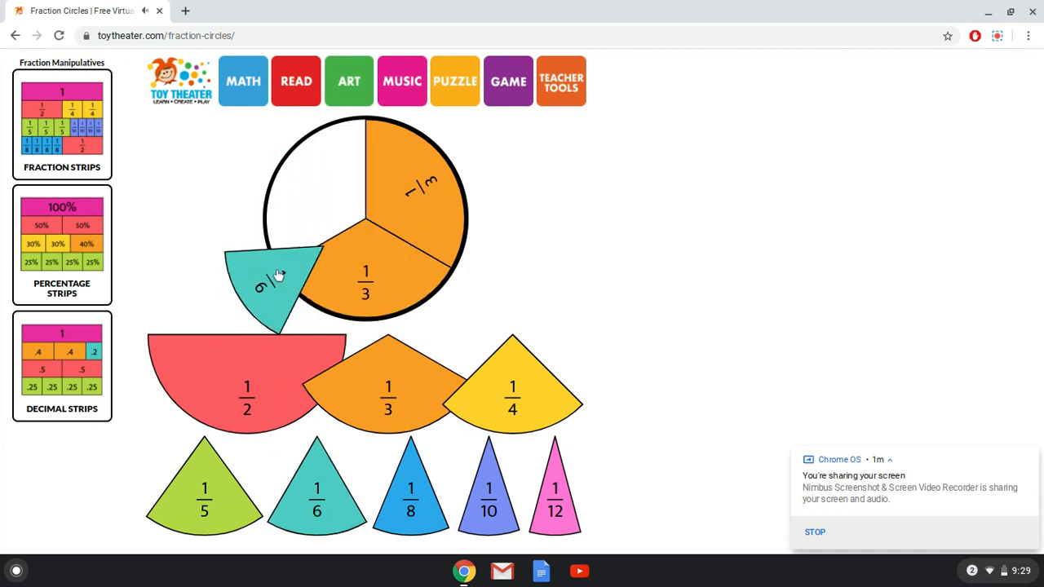
{"action": "left_click_drag", "start_coordinate": [269, 277], "coordinate": [307, 221]}
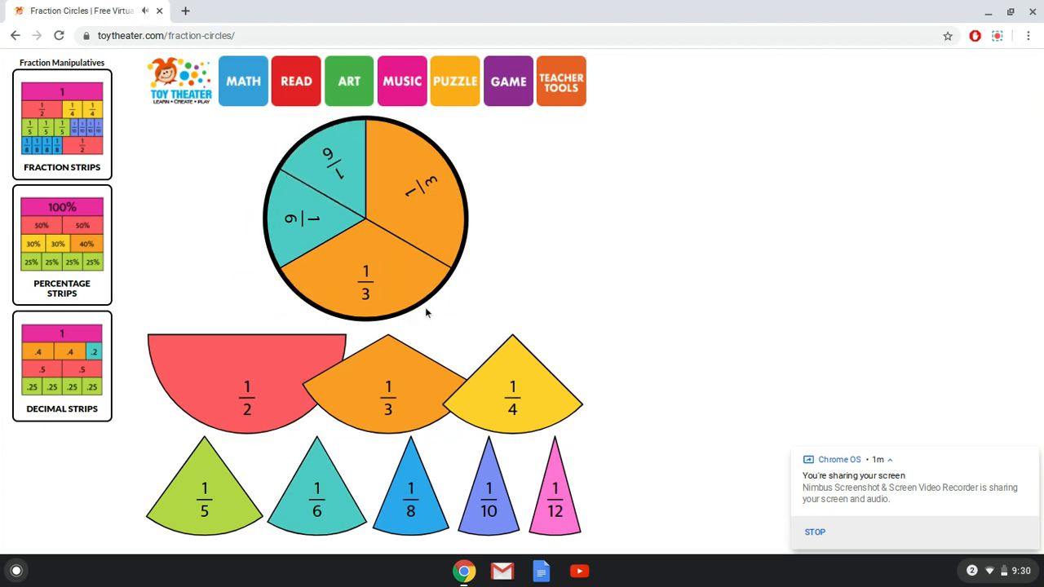
{"action": "mouse_move", "coordinate": [428, 183]}
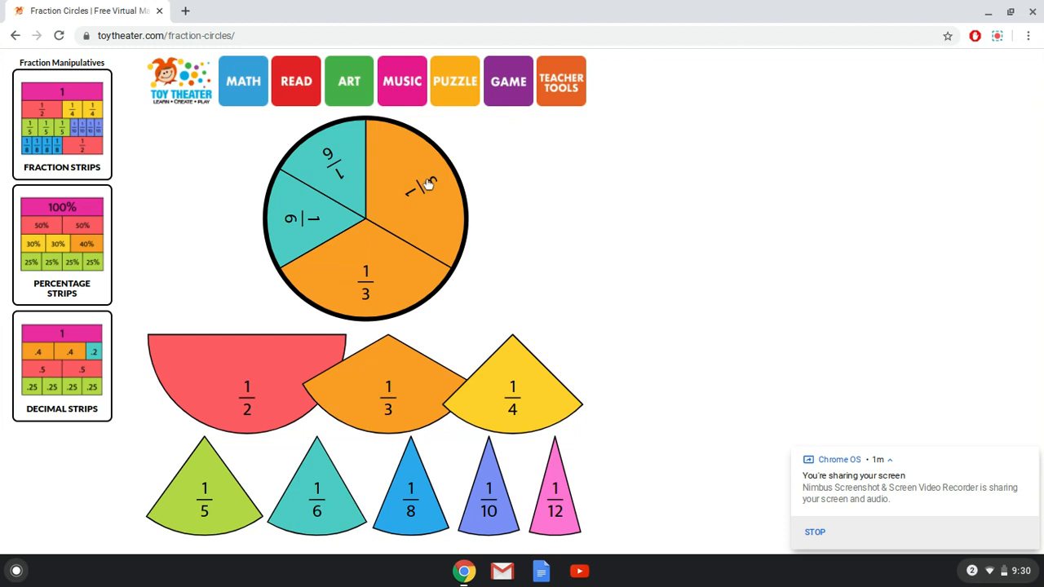